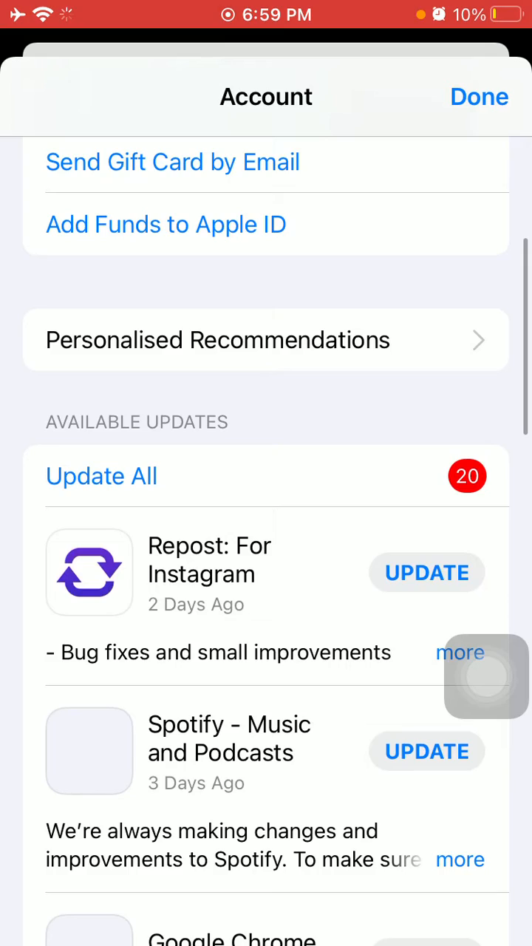
Review the App Store's 20 available updates, then bring up the AssistiveTouch menu.
scroll("down", 3)
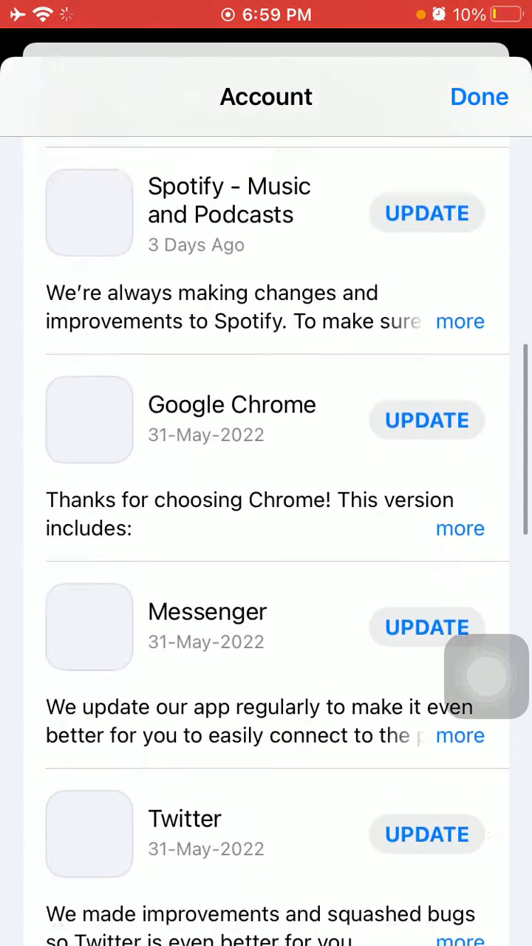
left_click(476, 677)
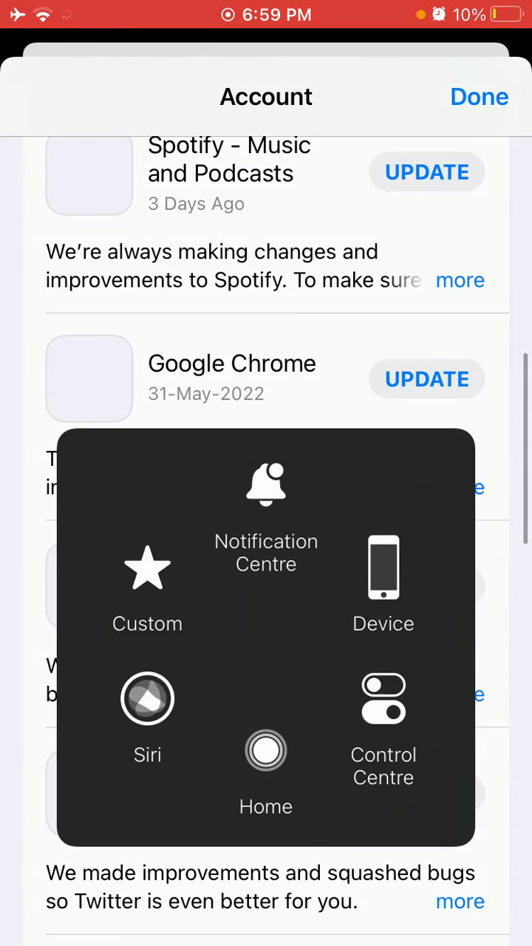
Return home, go into Settings > General and scroll to Transfer or Reset iPhone.
left_click(266, 751)
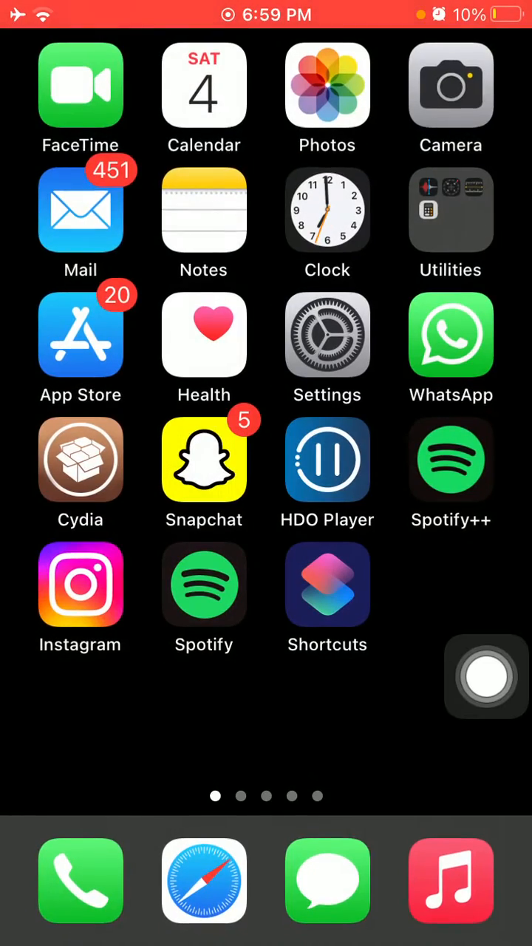
left_click(327, 334)
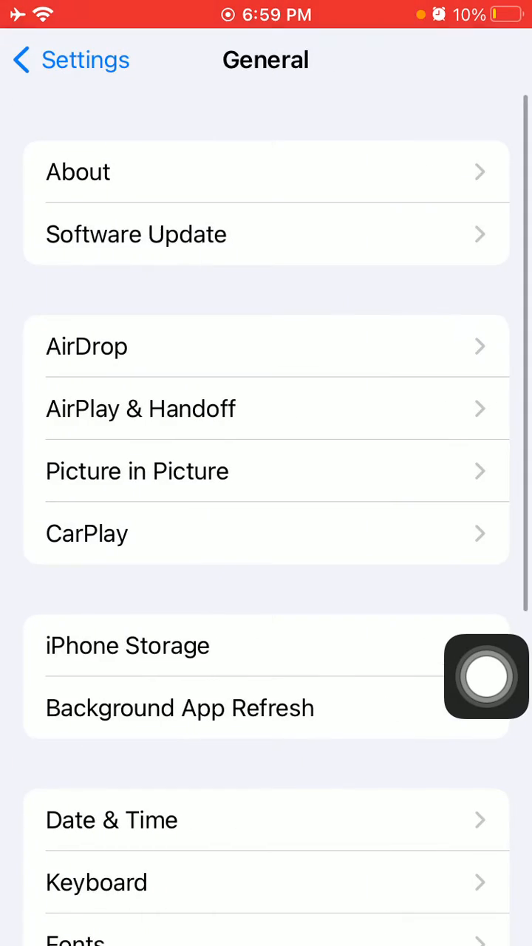
left_click(136, 234)
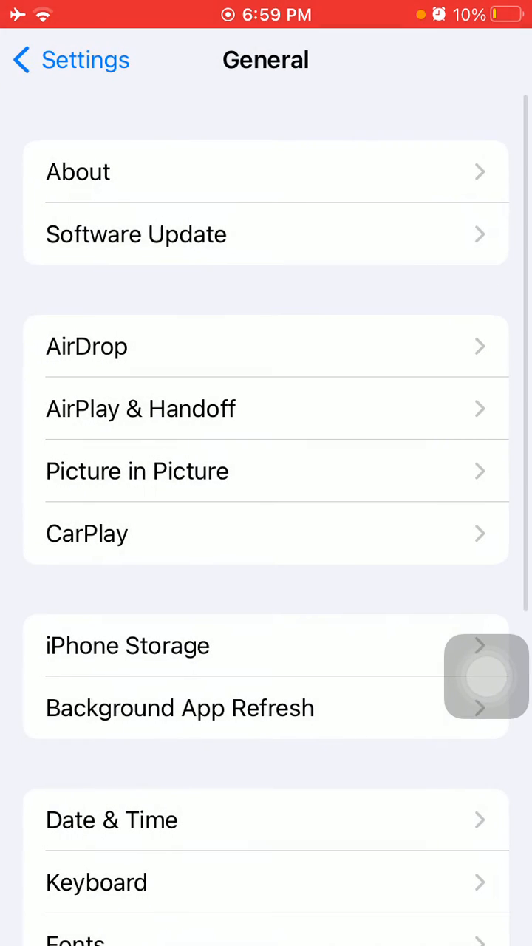
scroll("down", 3)
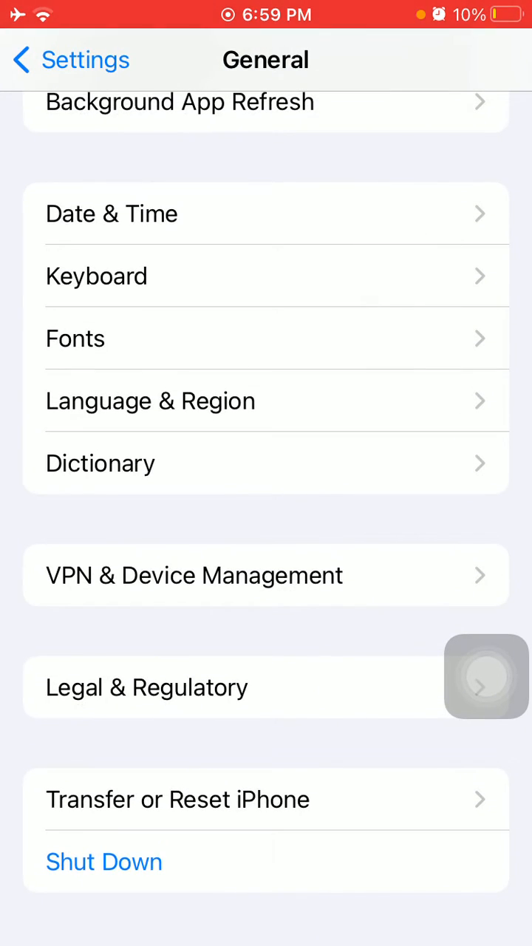
Reset all iPhone settings to defaults via Reset All Settings, authorising with the passcode.
left_click(177, 799)
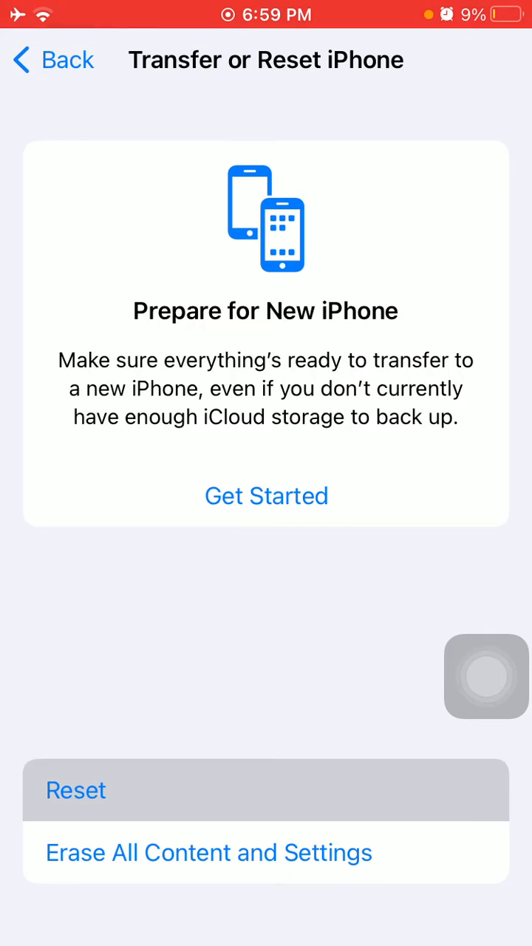
left_click(74, 790)
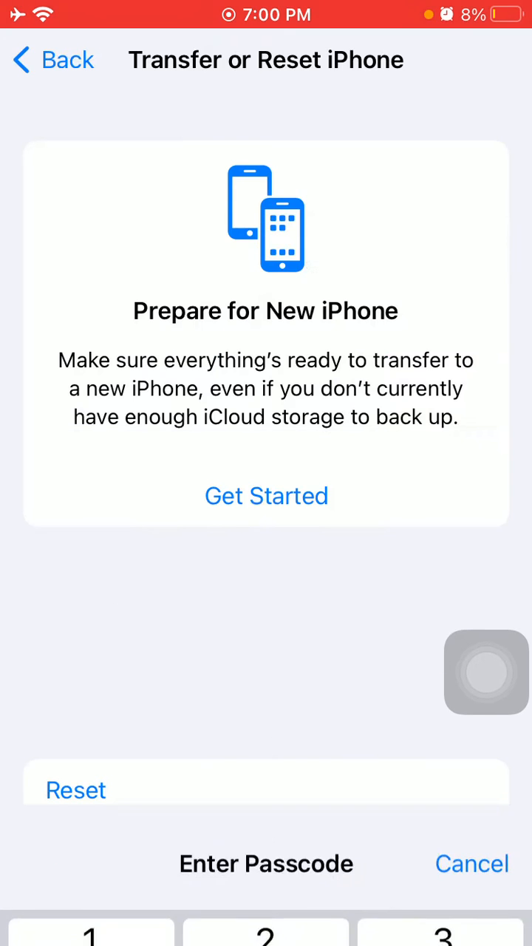
left_click(74, 789)
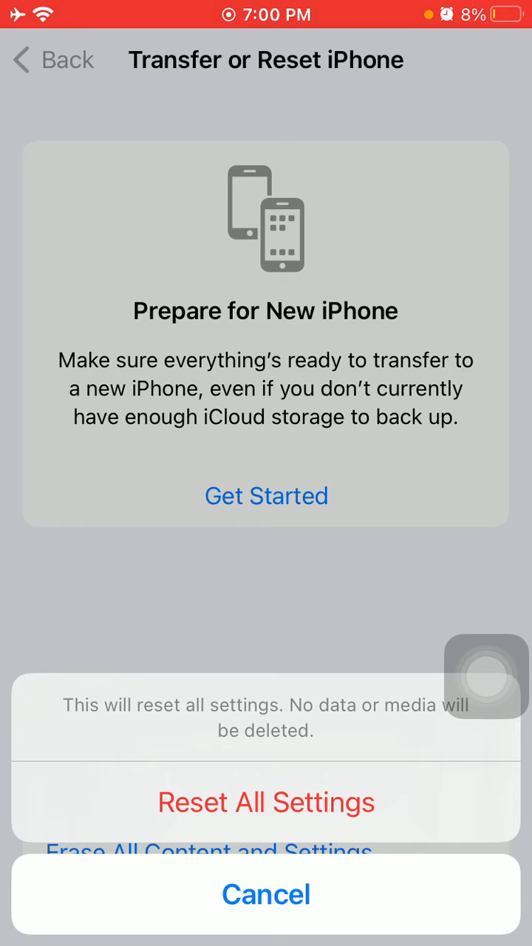
left_click(266, 894)
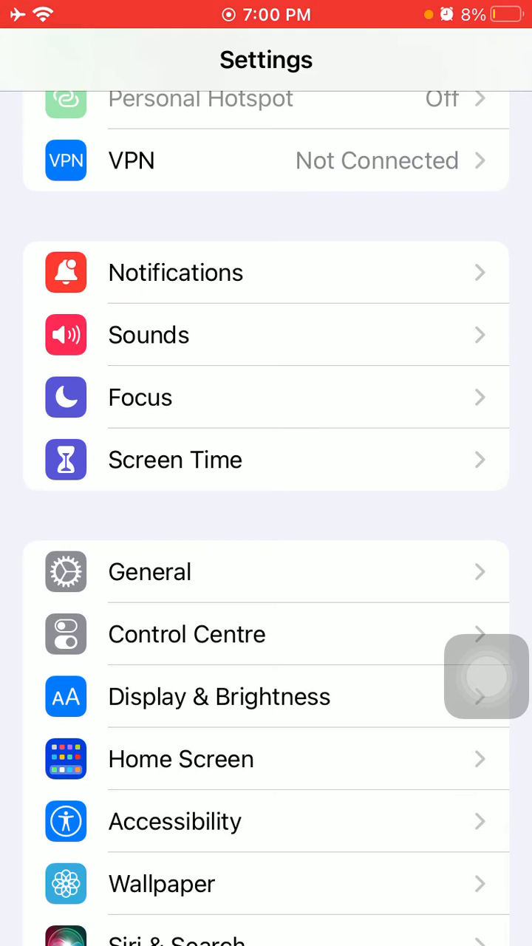
Review Touch ID & Passcode options: unlock, App Store, Apple Pay and AutoFill enabled.
scroll("down", 3)
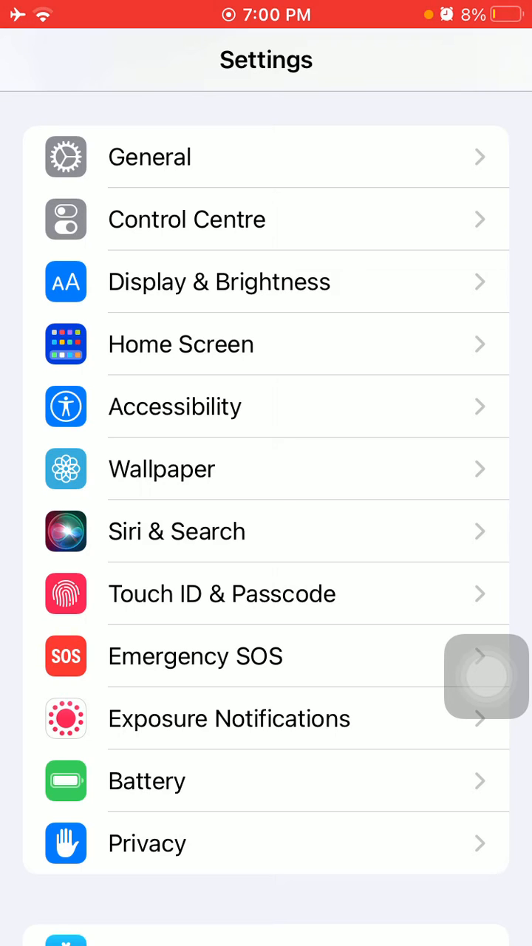
left_click(222, 594)
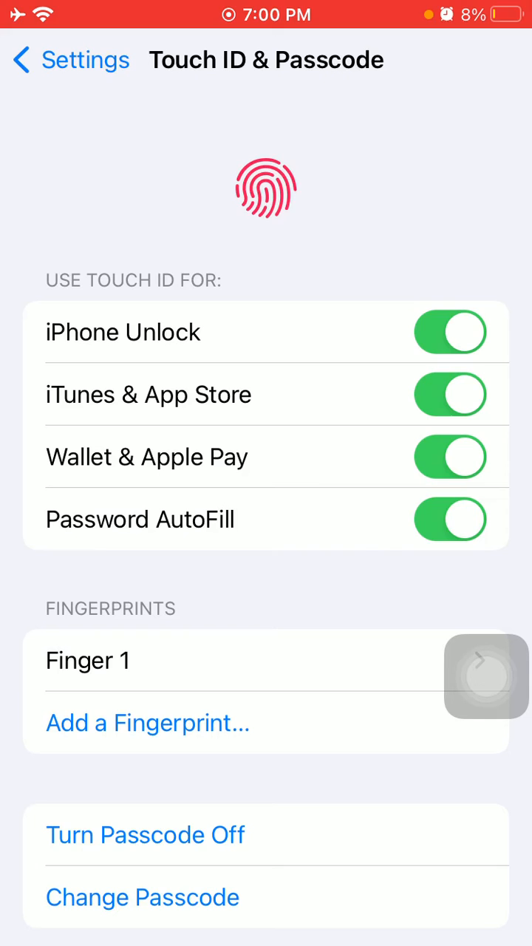
scroll("down", 3)
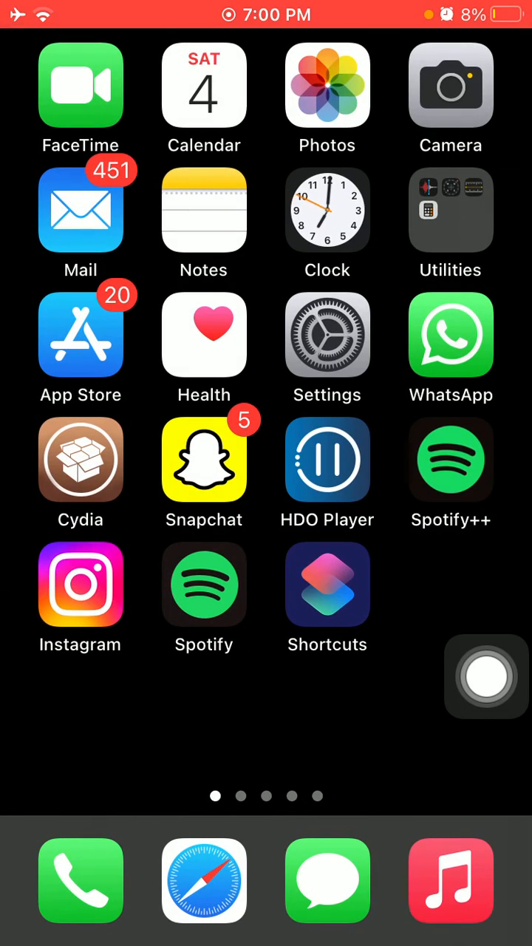
Begin removing Facebook from the Home Screen, reaching the Delete App confirmation.
scroll("left", 3)
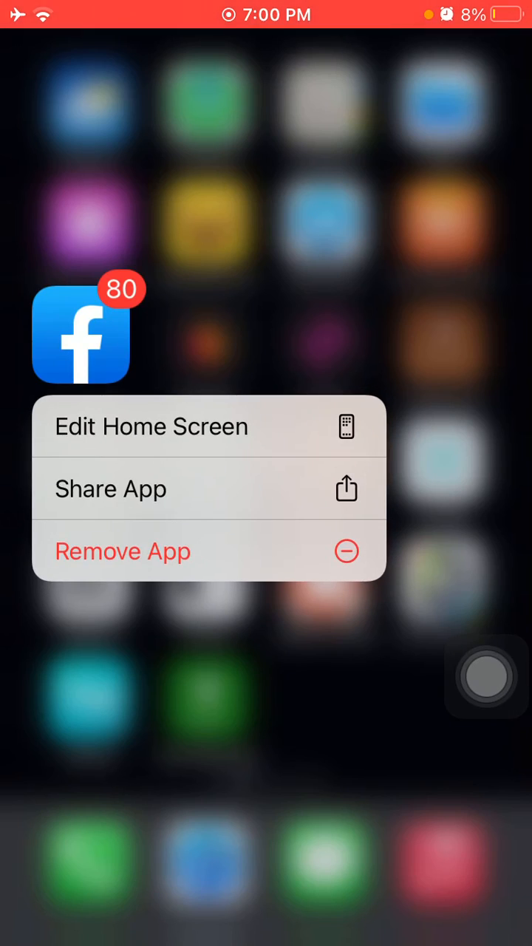
left_click(123, 552)
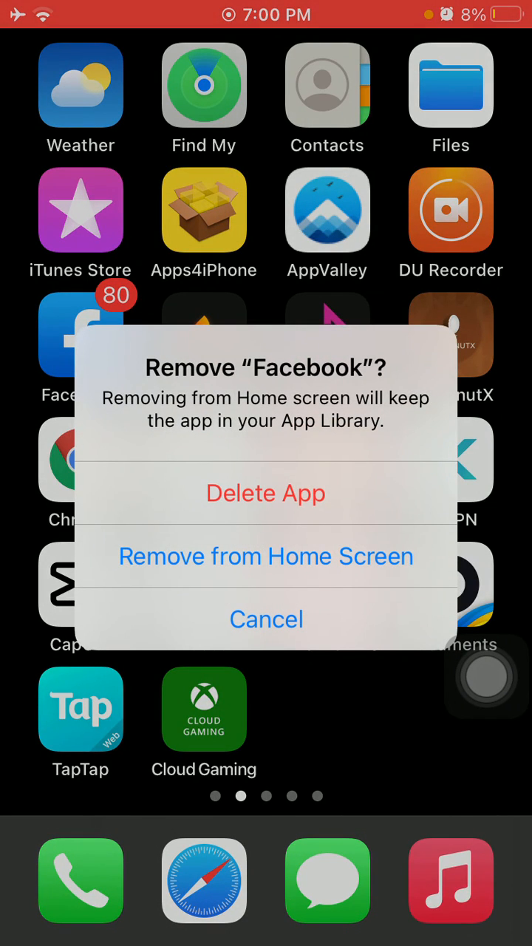